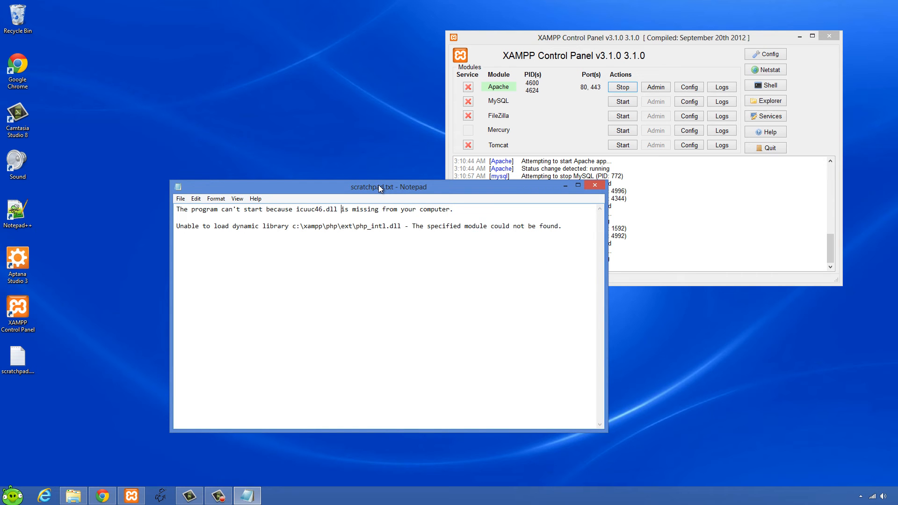
mouse_move(214, 218)
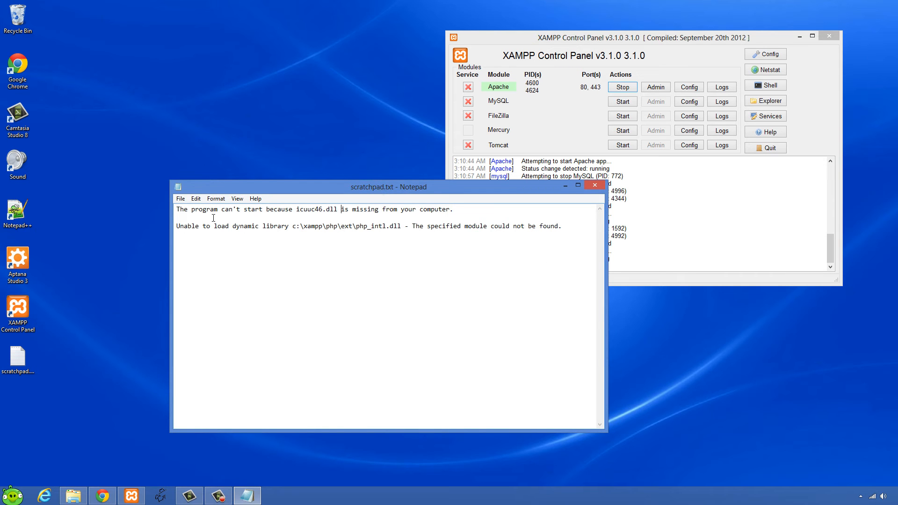
Highlight the icuuc46.dll and php_intl library names in the error messages
double_click(309, 209)
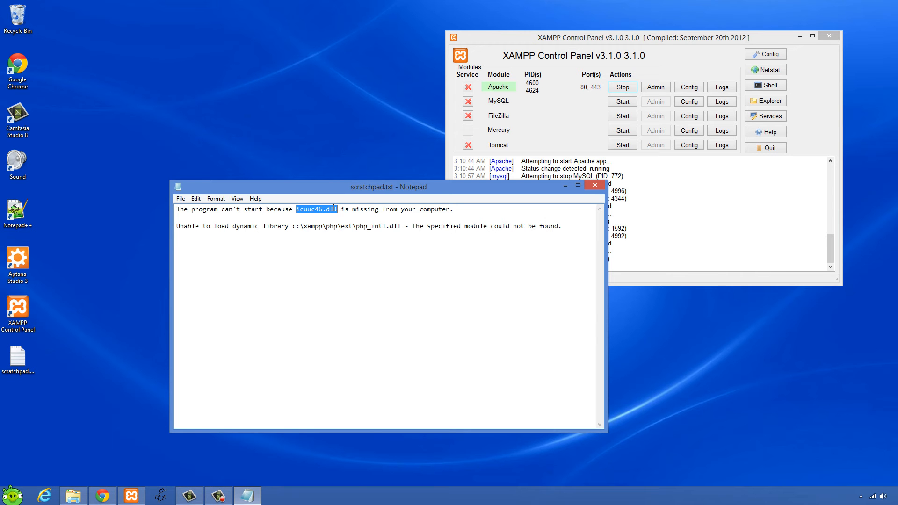
mouse_move(353, 226)
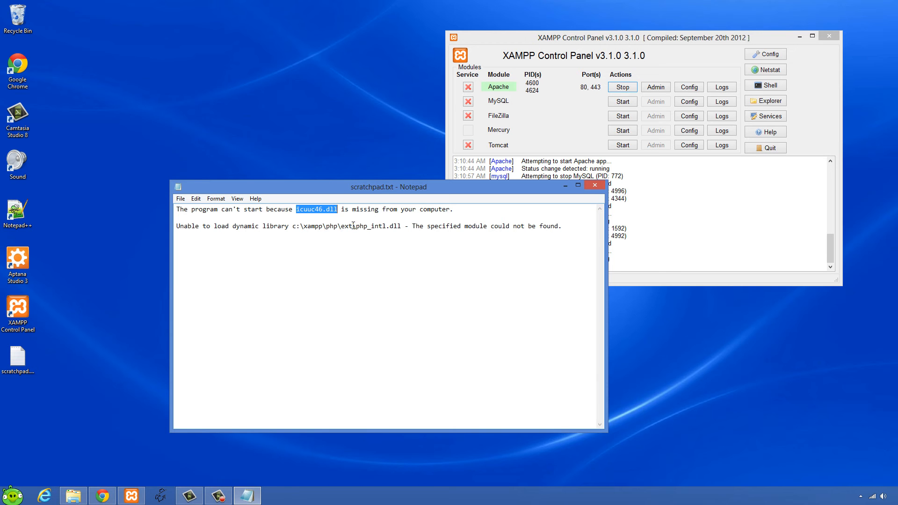
double_click(372, 226)
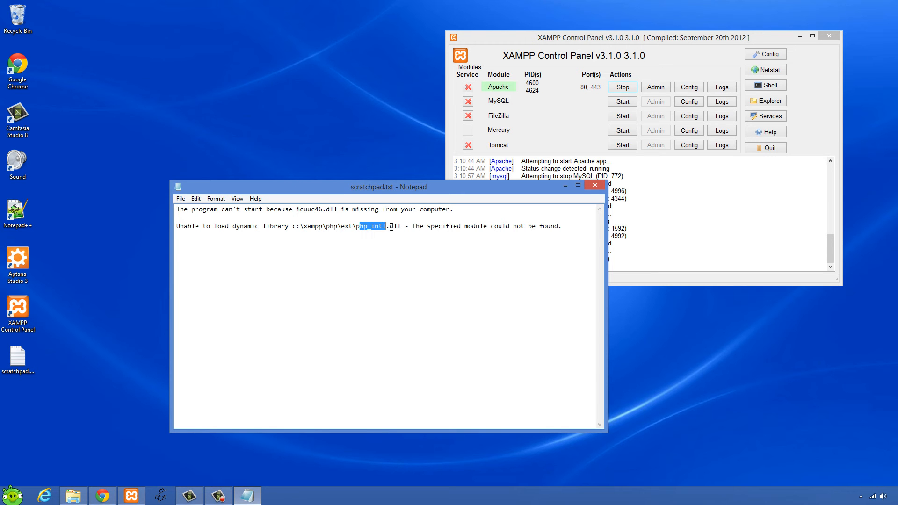
click(358, 250)
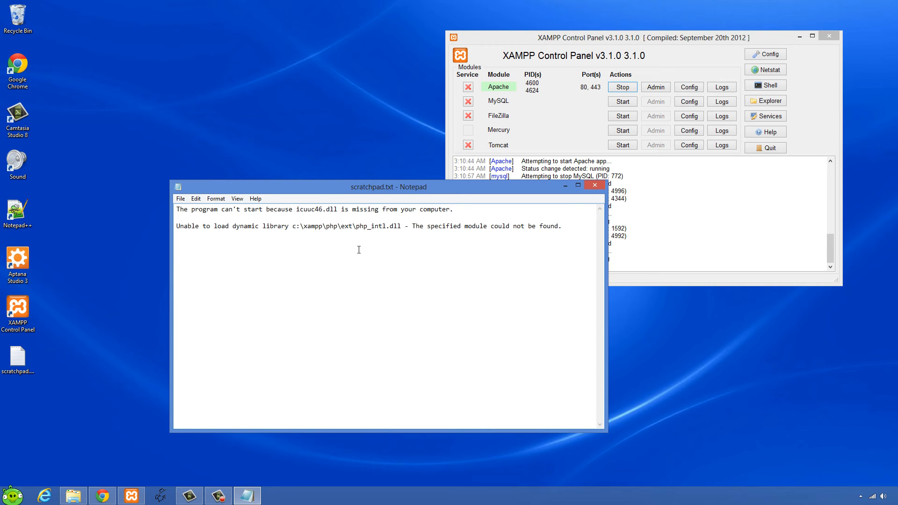
mouse_move(131, 494)
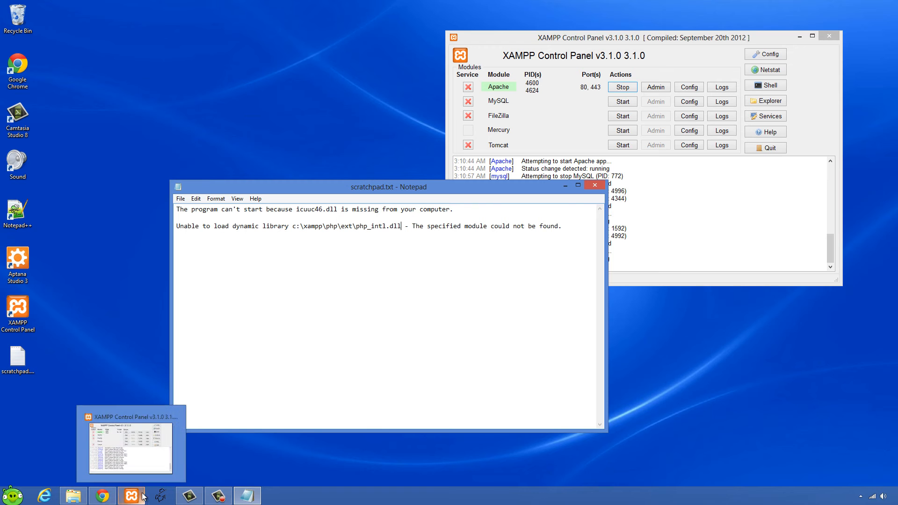
mouse_move(156, 442)
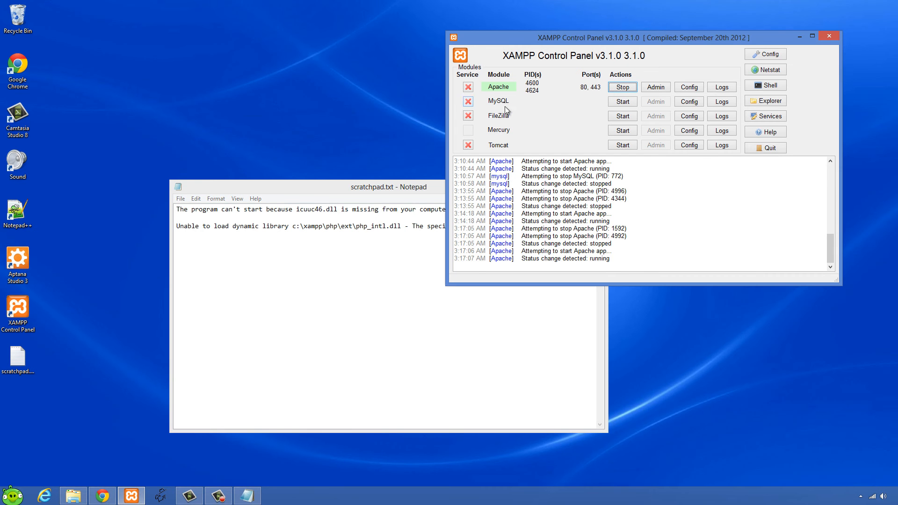
mouse_move(655, 87)
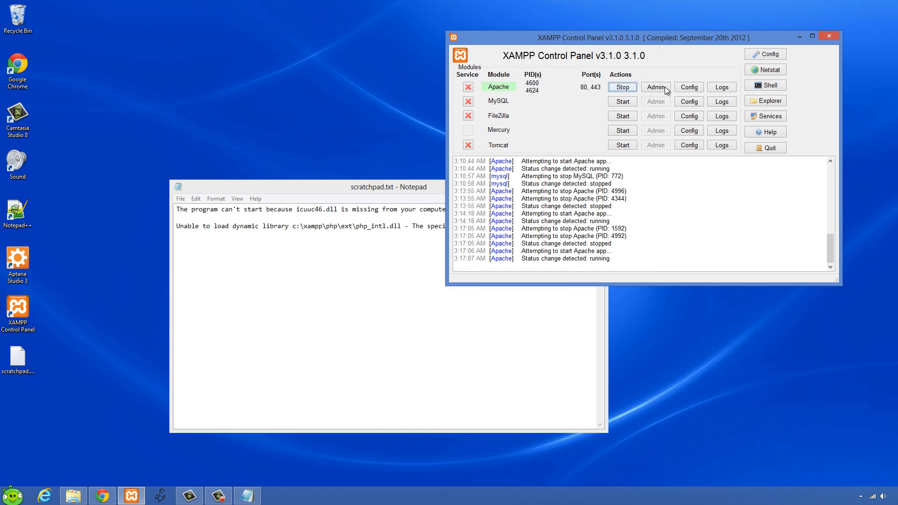
Search php.ini for 'intl' entries, then stop and start Apache again
click(688, 87)
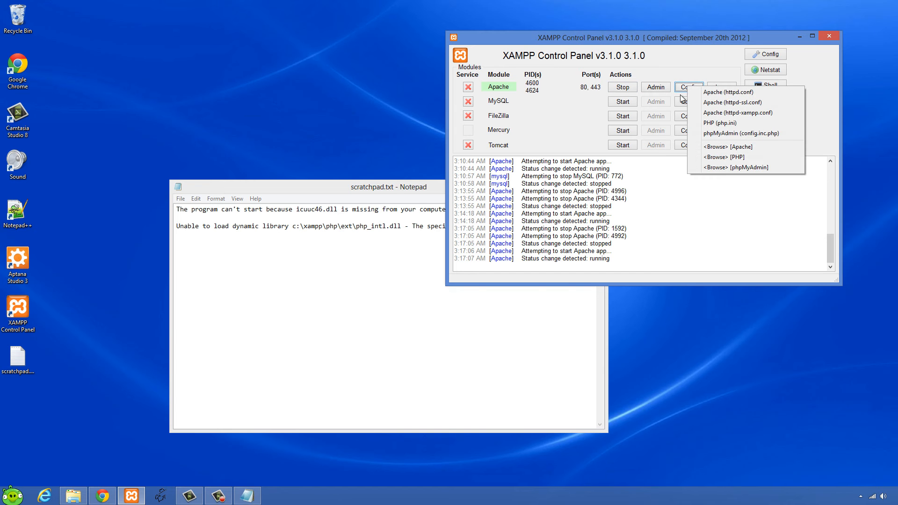
mouse_move(720, 122)
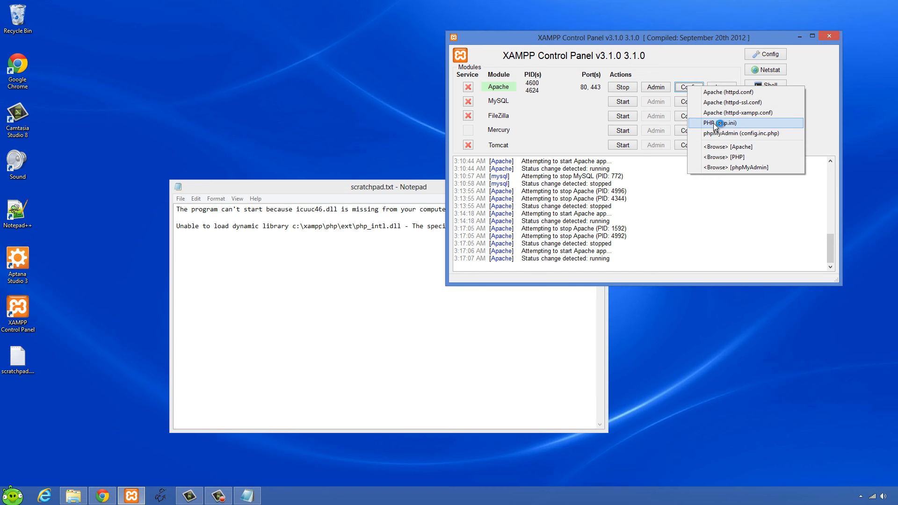
click(717, 122)
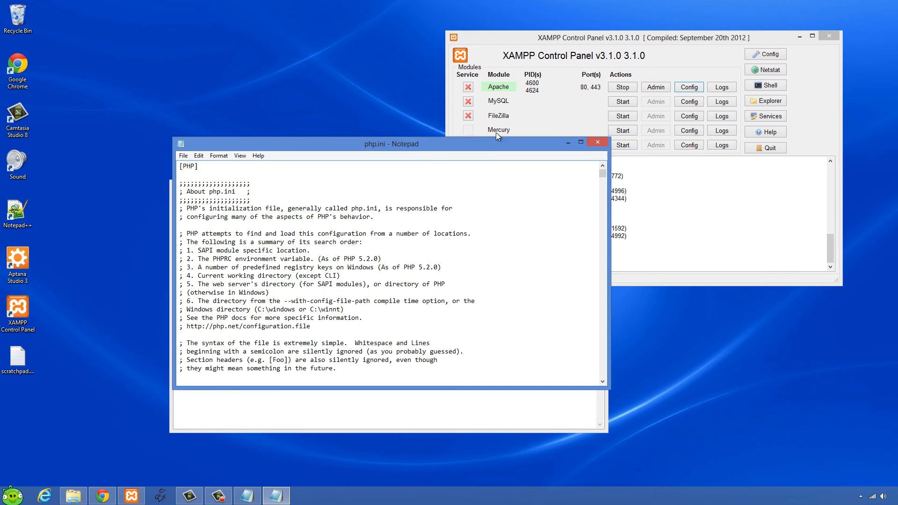
key(ctrl+f)
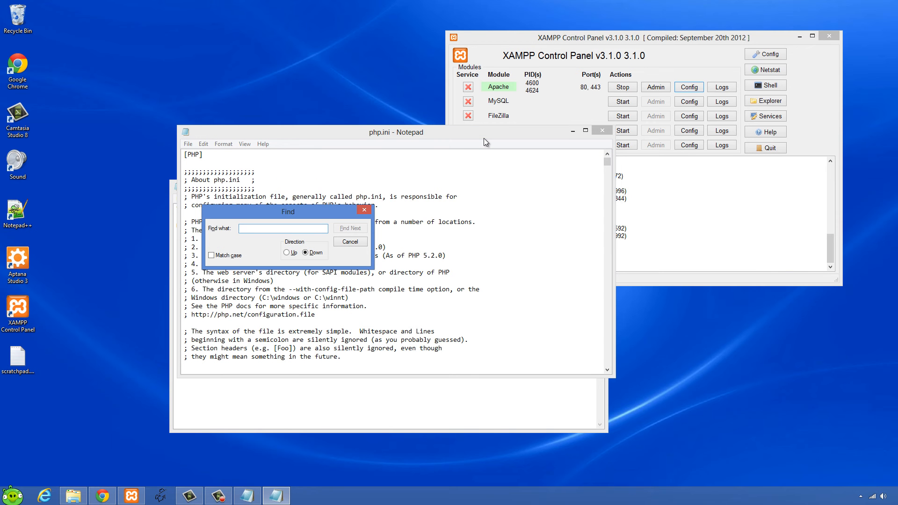
text(intl)
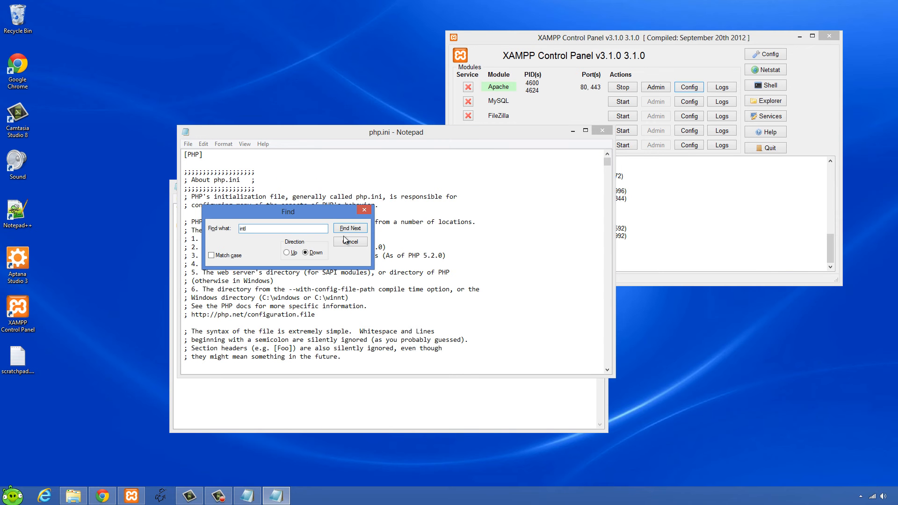
click(350, 228)
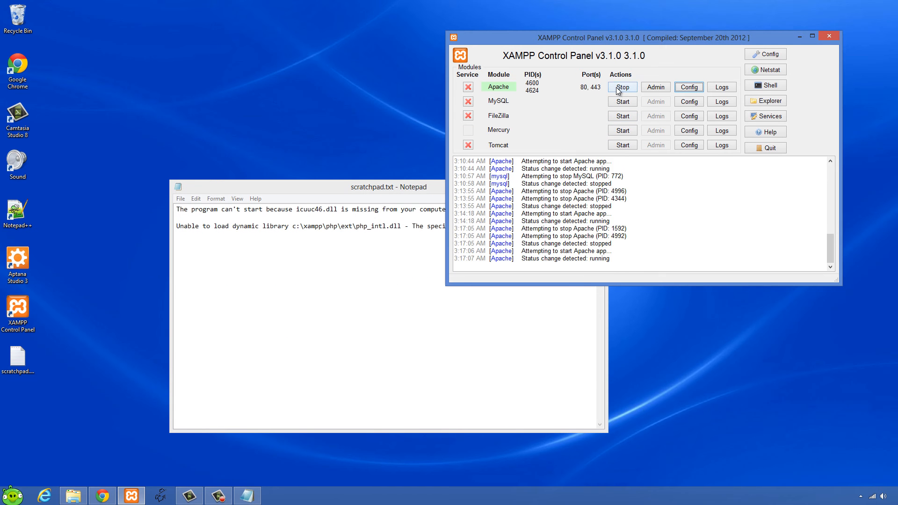
click(622, 87)
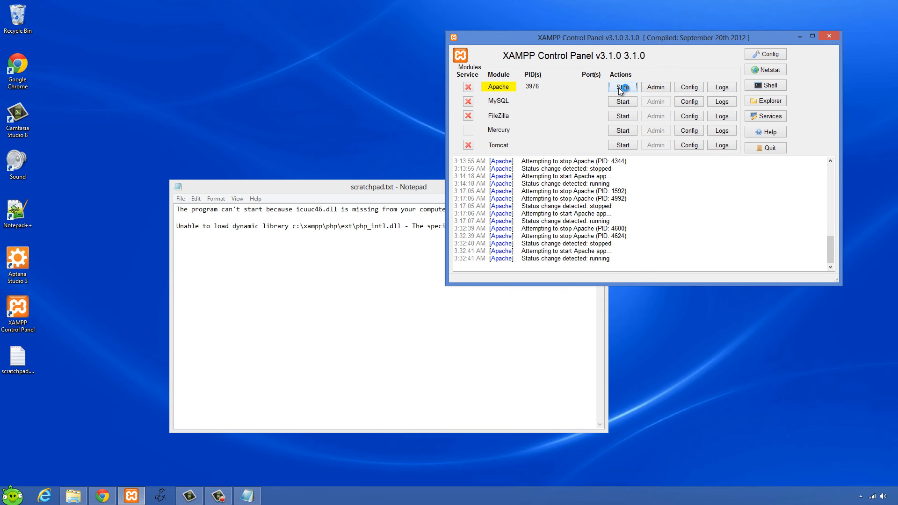
click(622, 86)
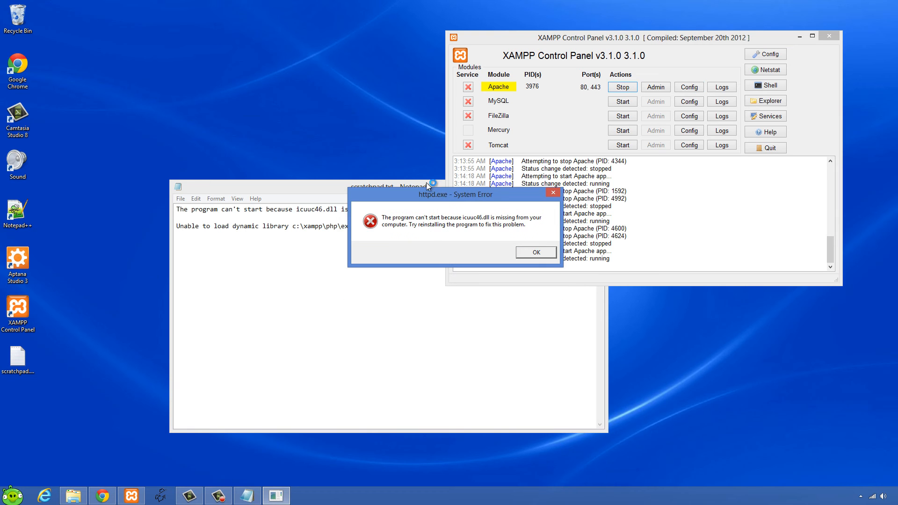
mouse_move(438, 201)
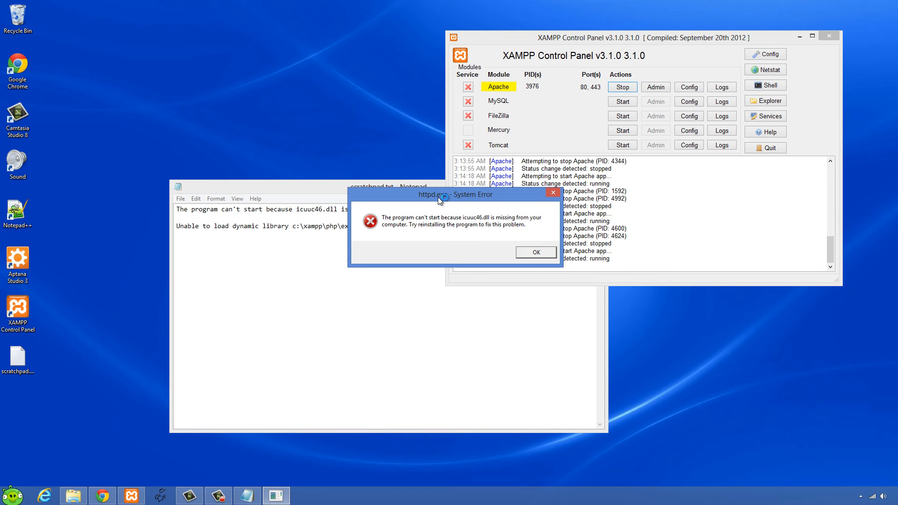
mouse_move(452, 211)
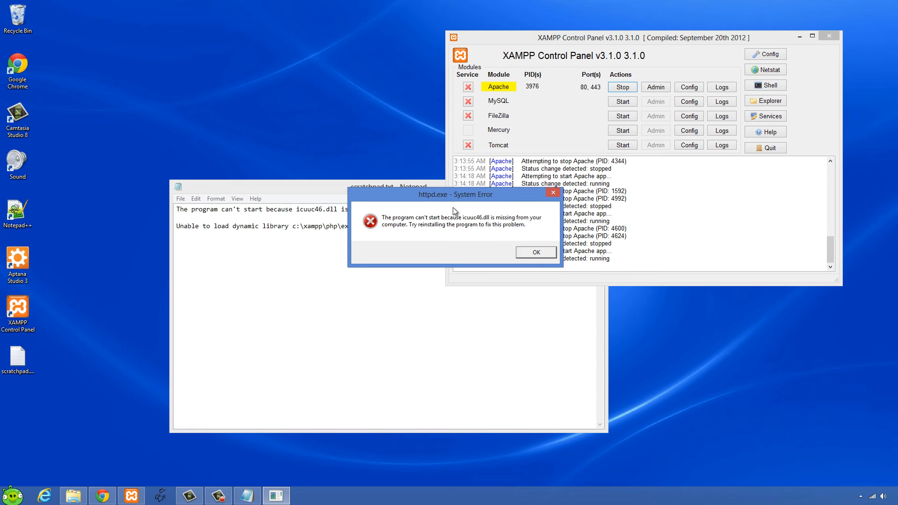
mouse_move(483, 225)
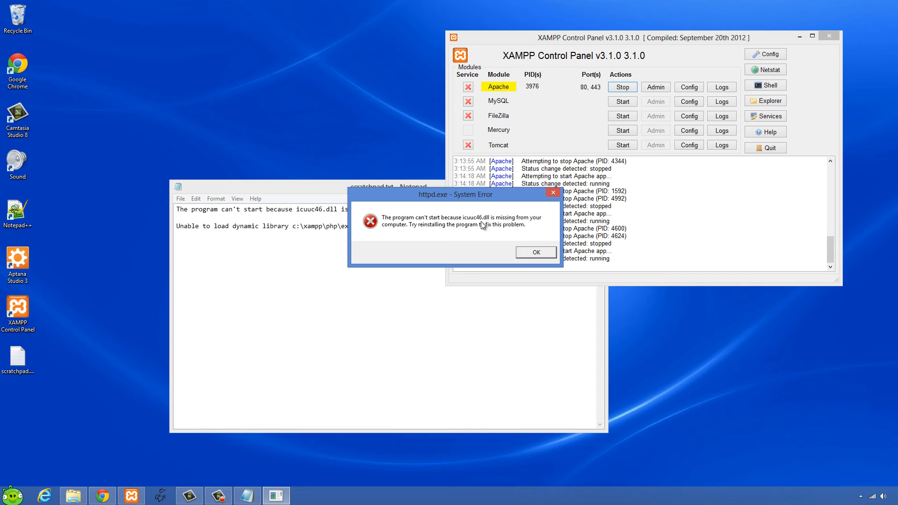
mouse_move(469, 225)
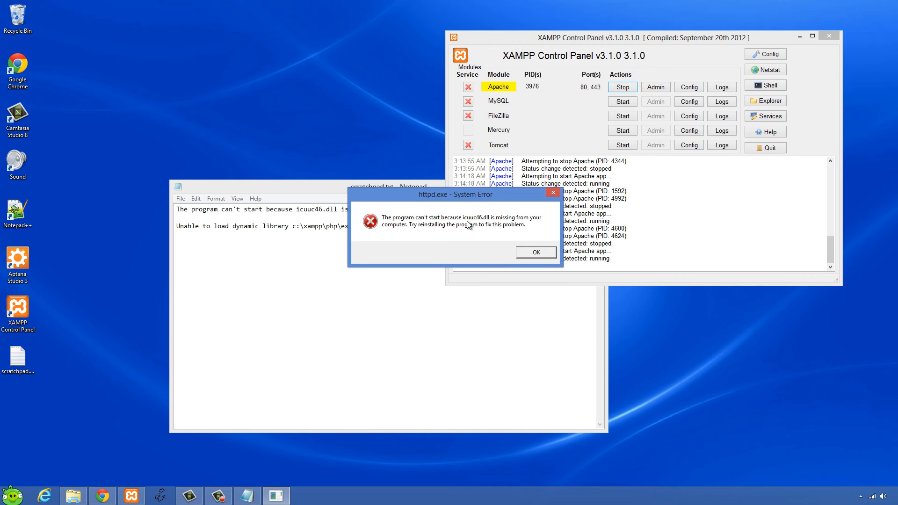
mouse_move(528, 256)
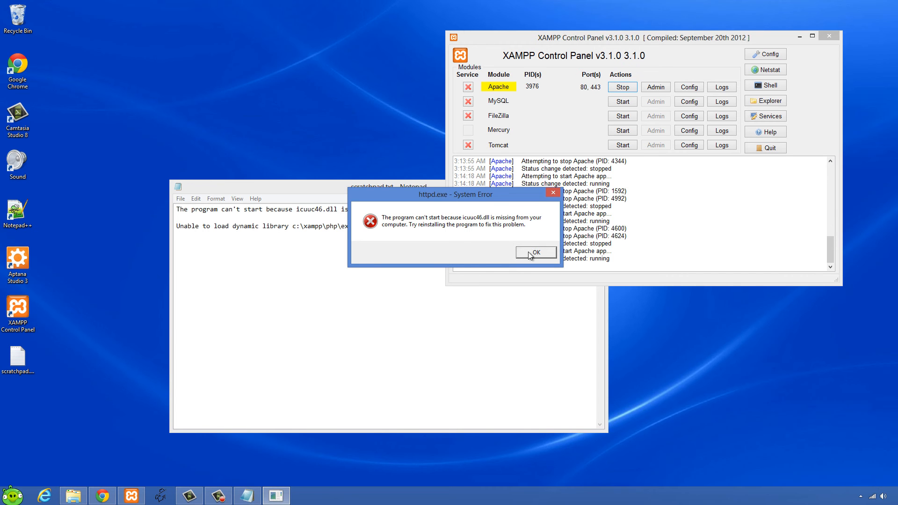
Dismiss the icuuc46.dll error and search the xampp php folder for 'icuuc'
click(535, 252)
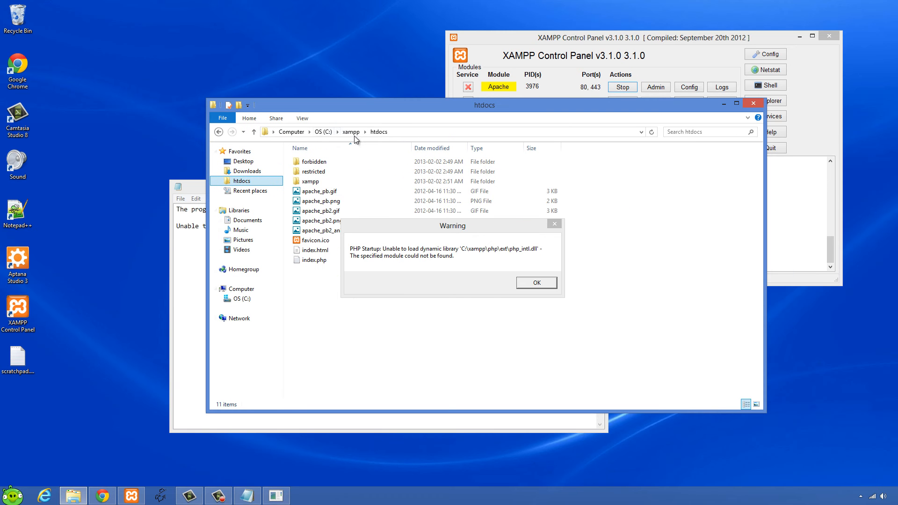
click(349, 131)
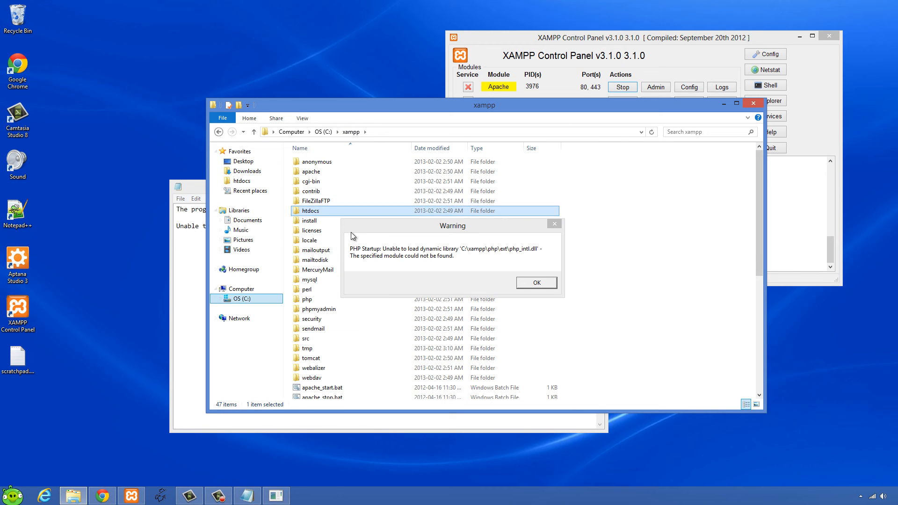
double_click(307, 299)
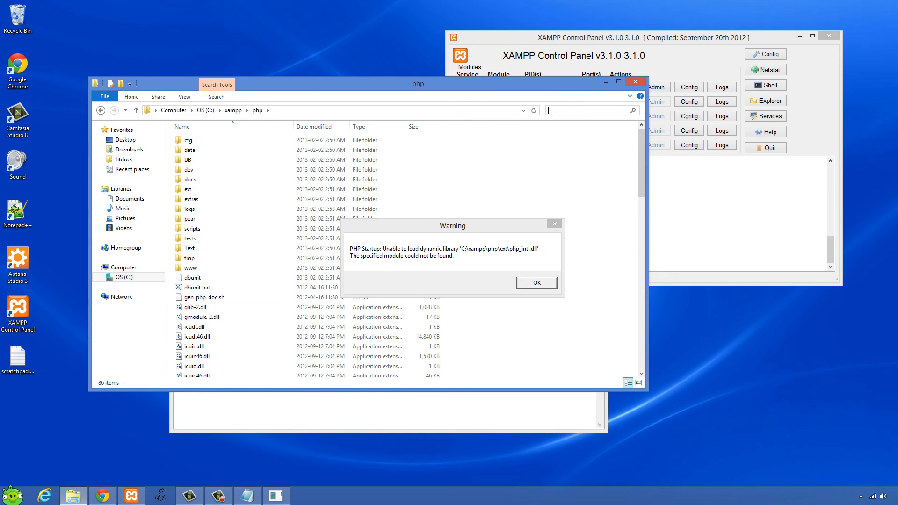
text(icuuc)
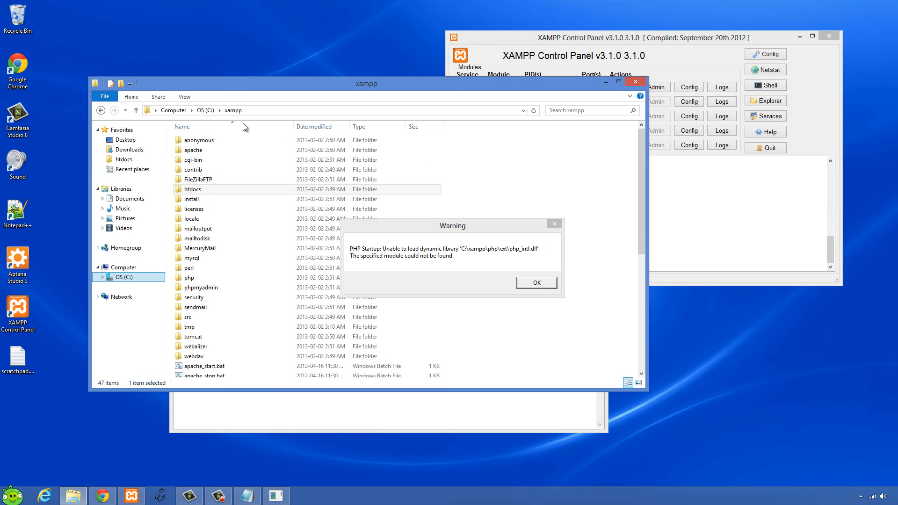
mouse_move(204, 257)
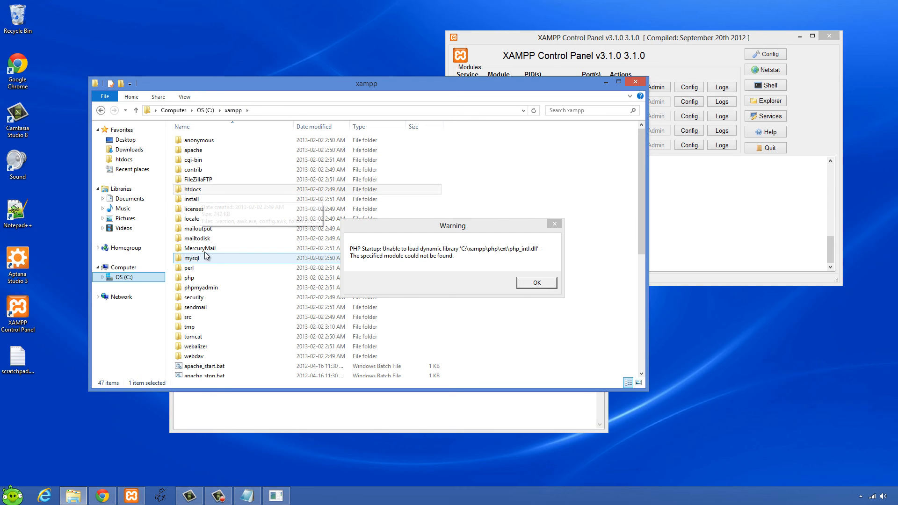
Go from the xampp folder into apache\bin
click(193, 149)
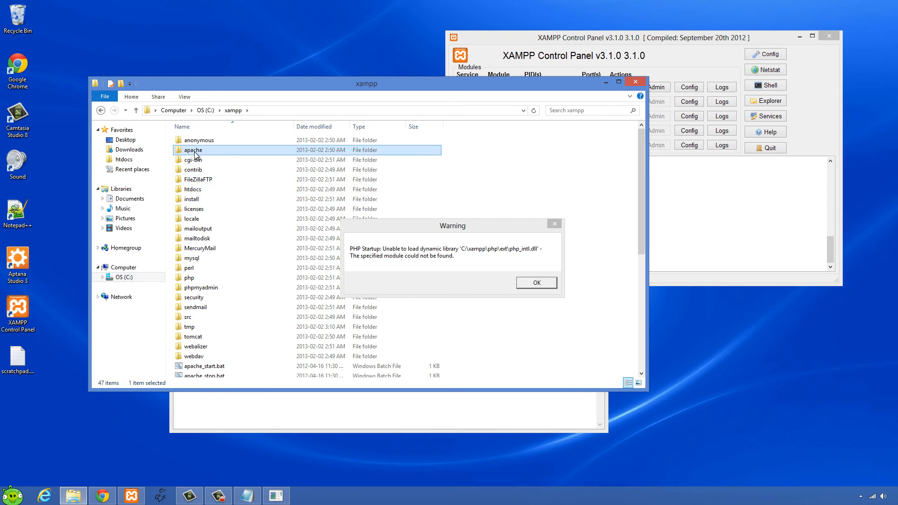
double_click(193, 150)
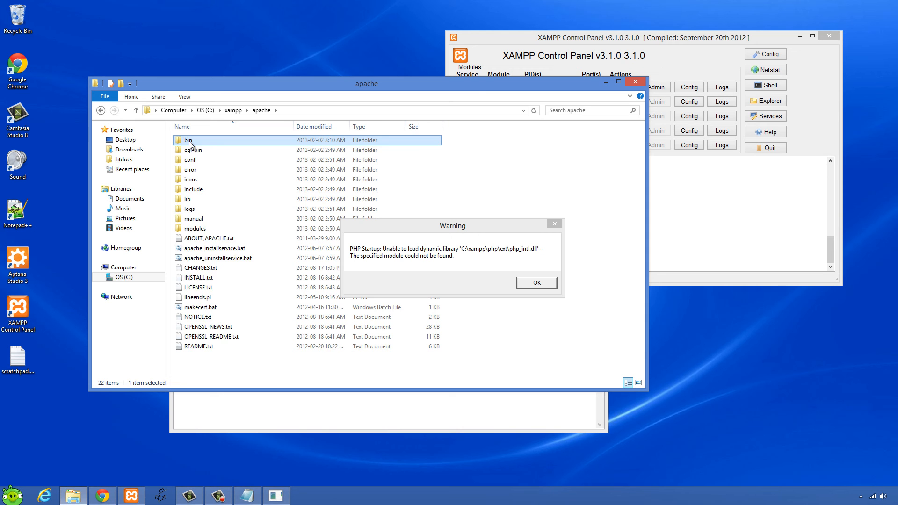
double_click(188, 141)
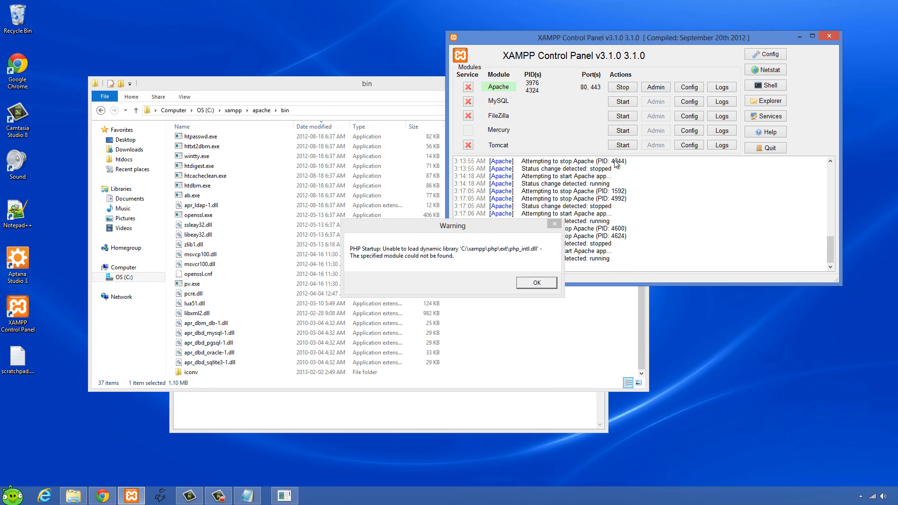
Dismiss the php_intl warning and stop and restart Apache to surface the icuin46.dll error
click(535, 282)
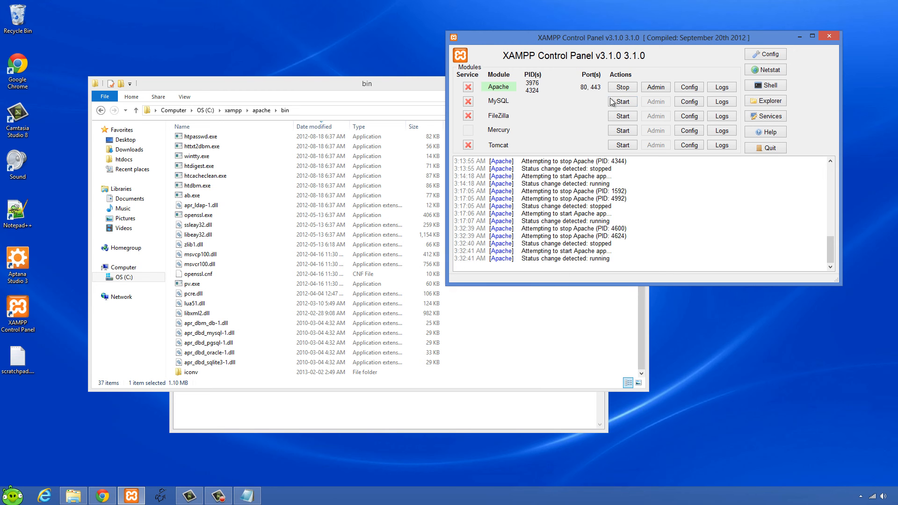
click(622, 87)
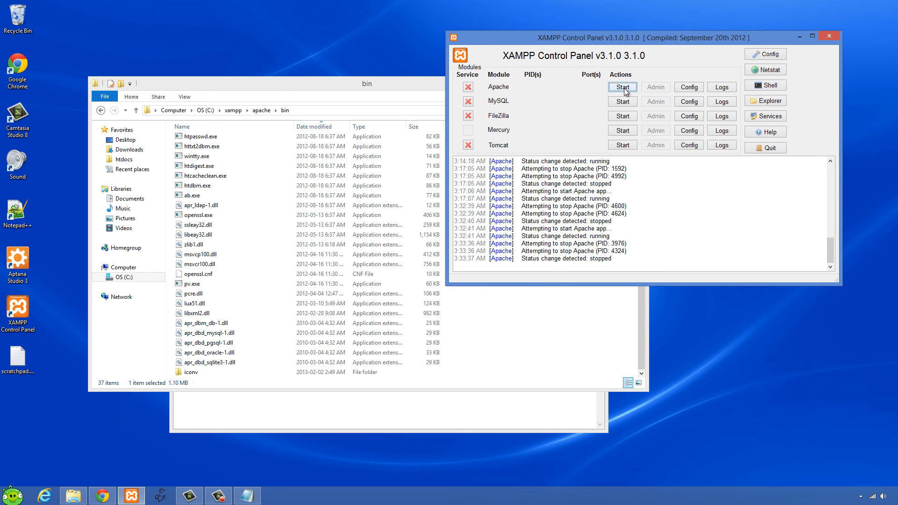
click(622, 87)
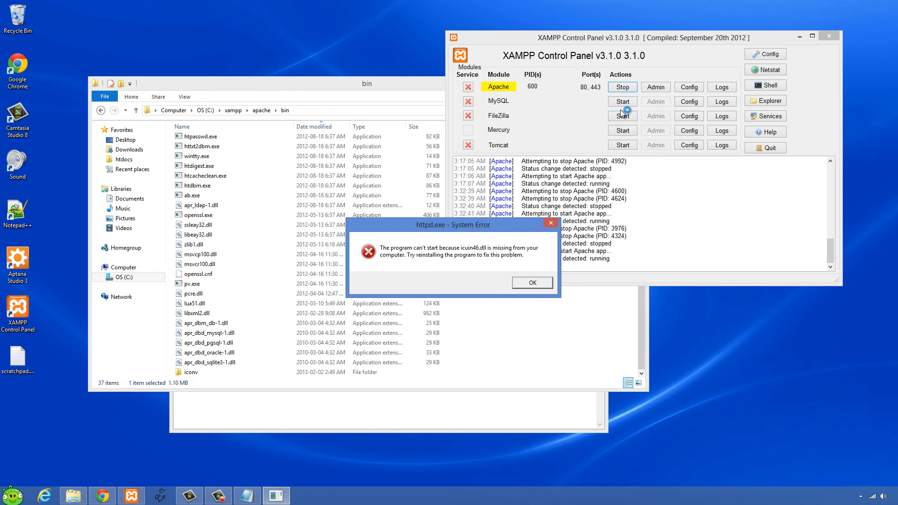
mouse_move(468, 234)
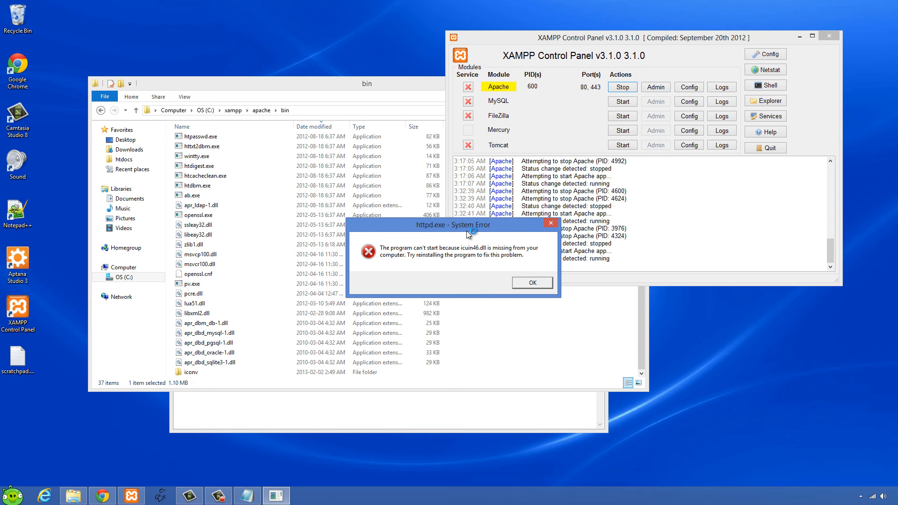
mouse_move(472, 254)
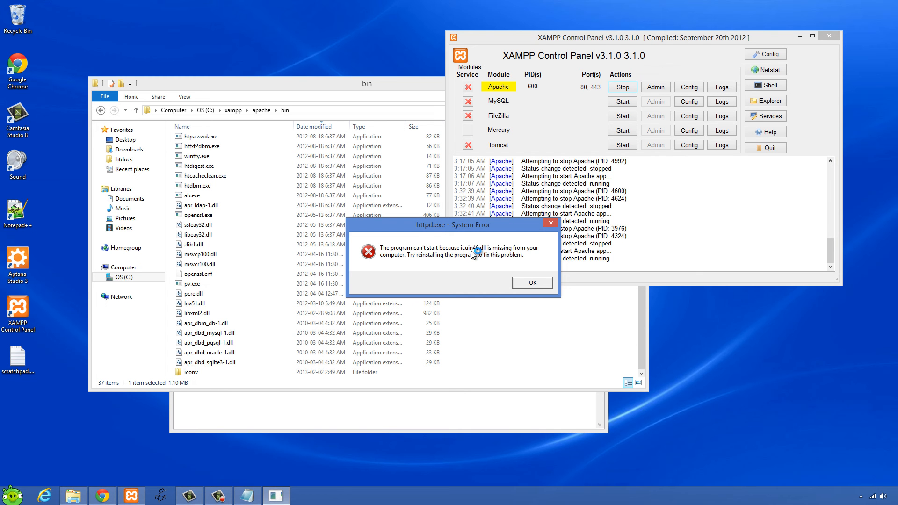
mouse_move(520, 285)
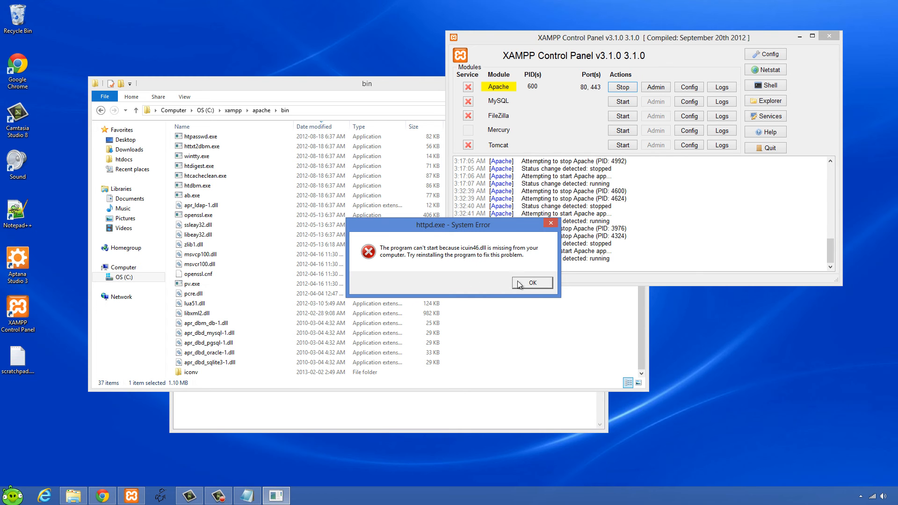
Dismiss both warnings, find icuin46.dll in the php folder, and paste it into apache\bin
click(532, 283)
text(icuin46)
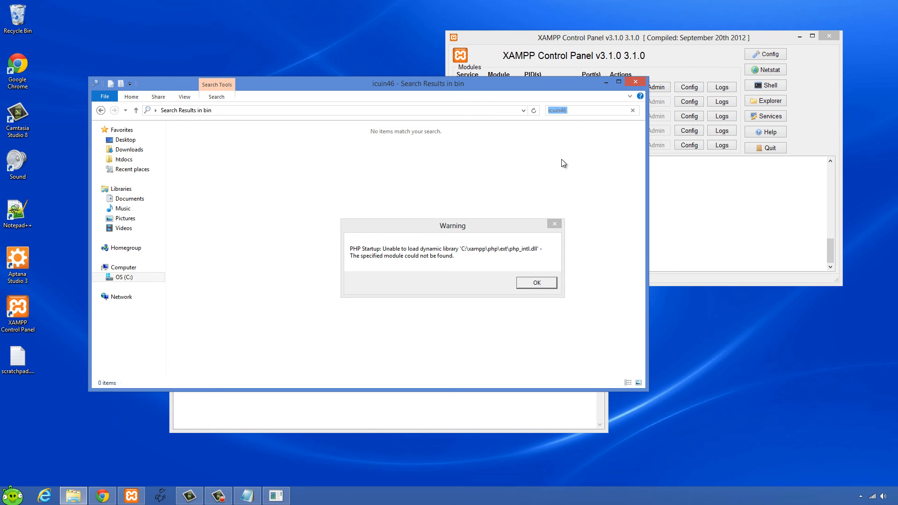
click(535, 282)
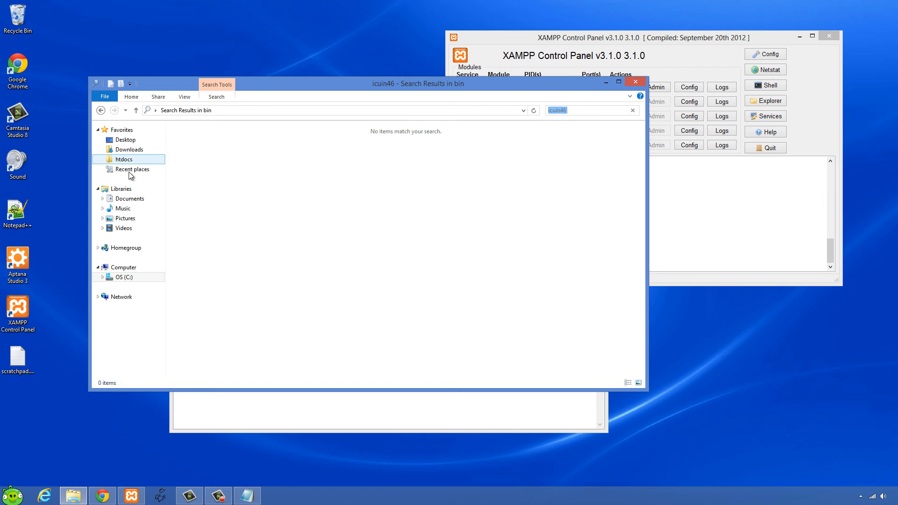
click(123, 159)
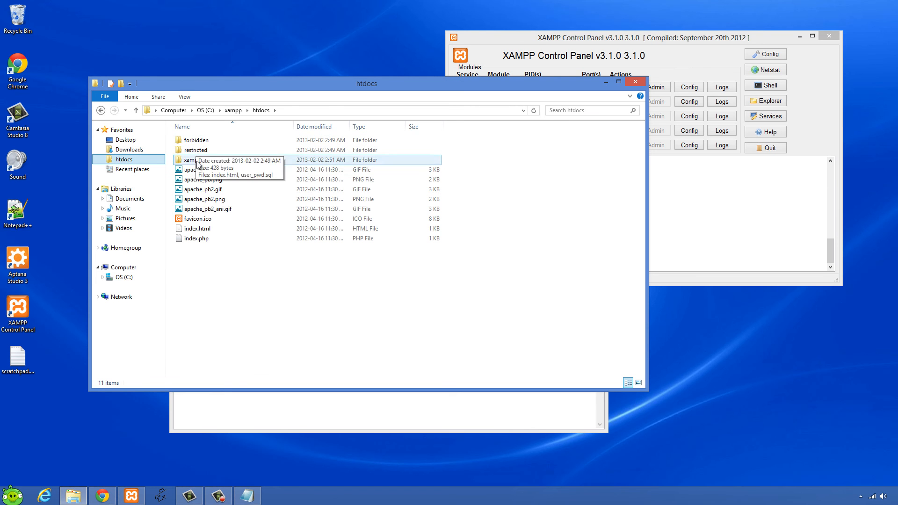
click(136, 110)
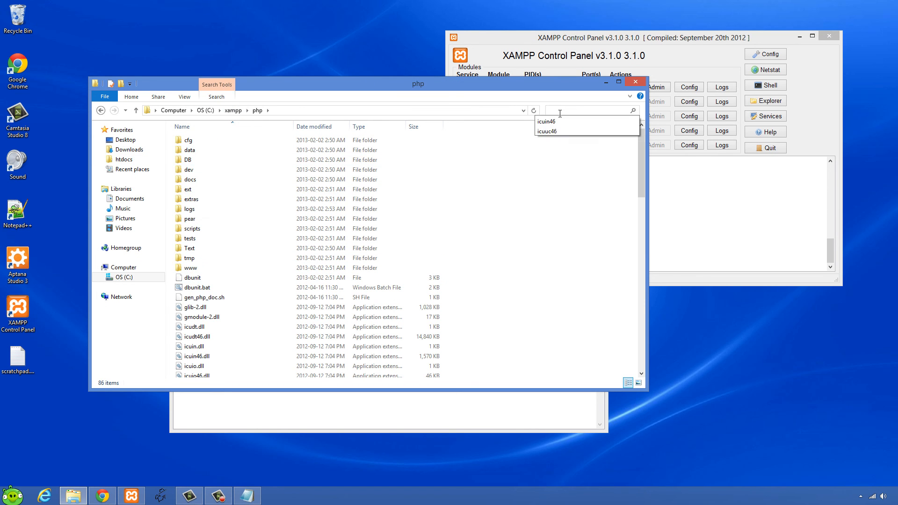
click(546, 121)
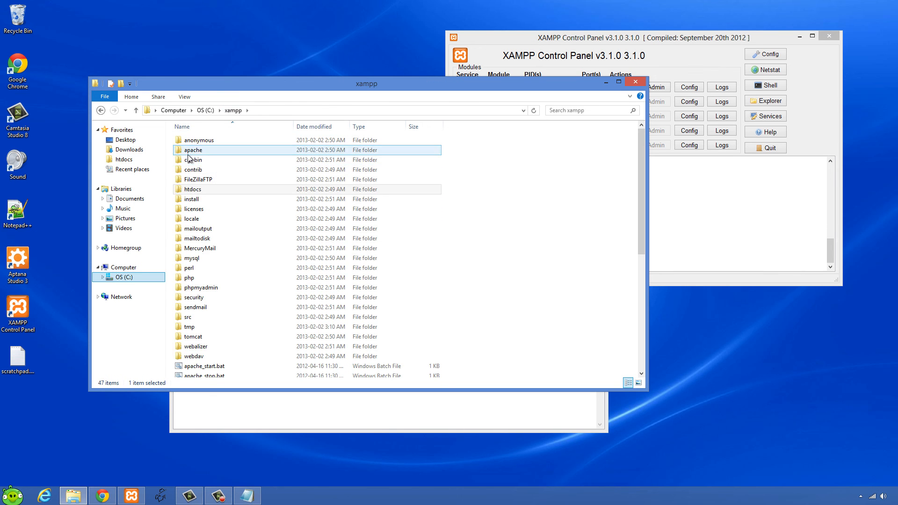
double_click(193, 149)
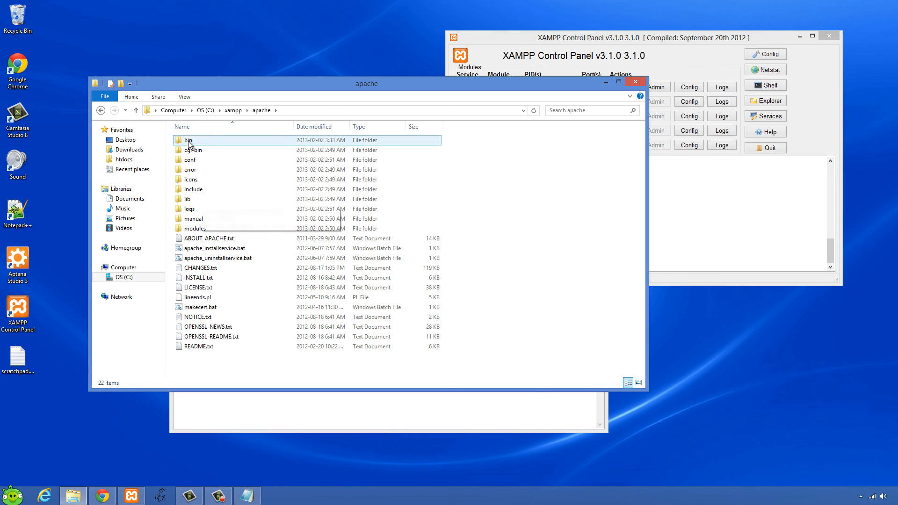
double_click(188, 141)
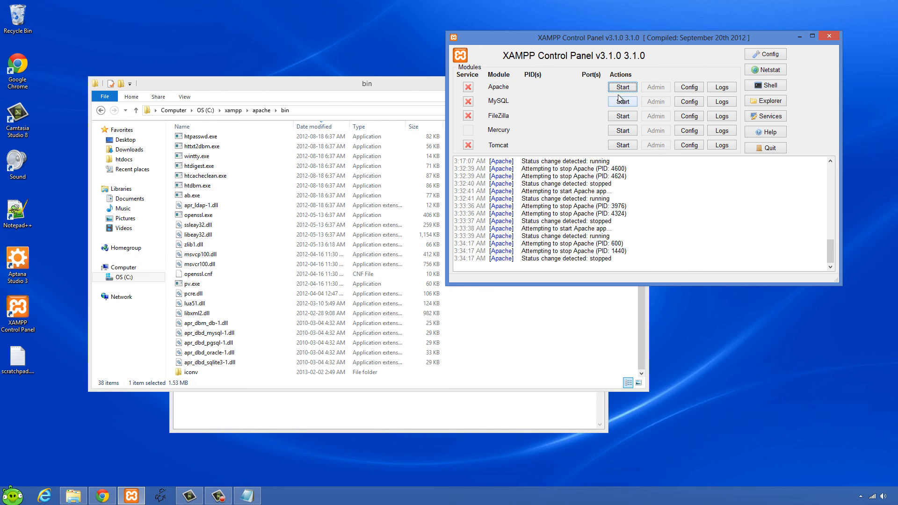
Start Apache to test icuin46.dll and dismiss the resulting icudt46.dll error
click(622, 87)
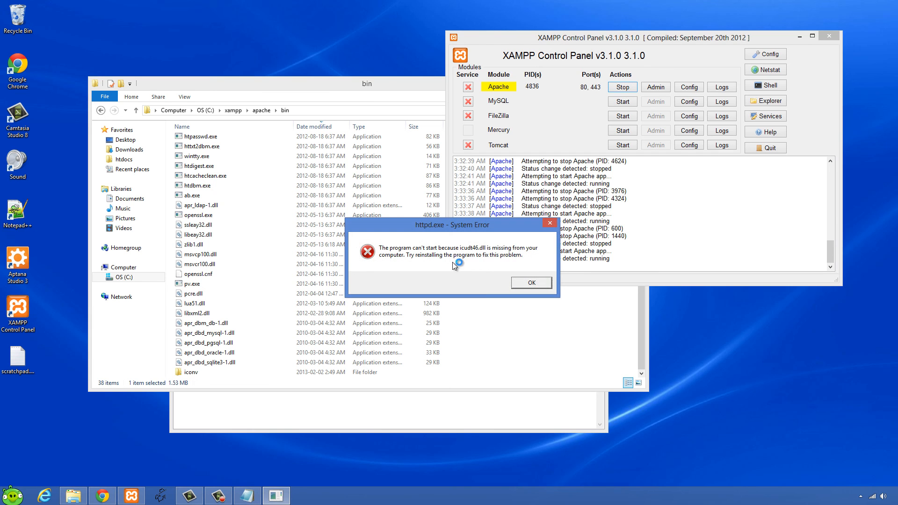
mouse_move(484, 263)
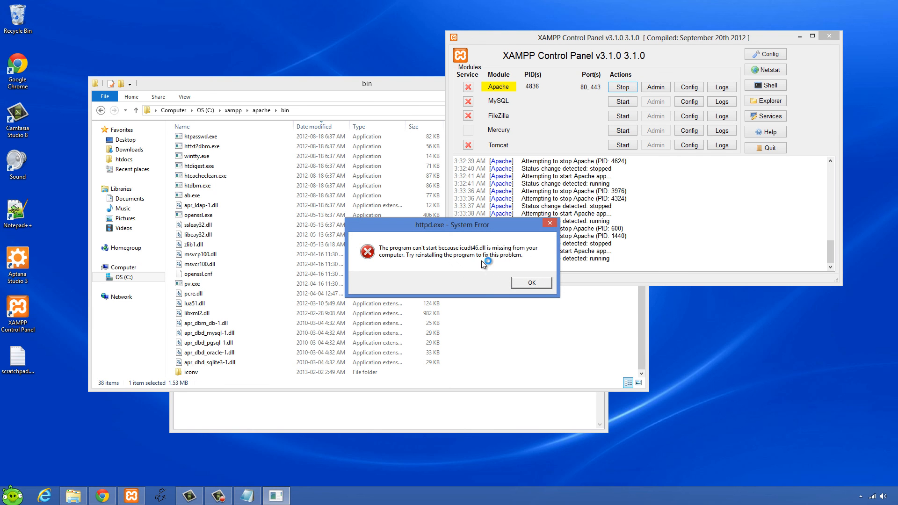
mouse_move(536, 288)
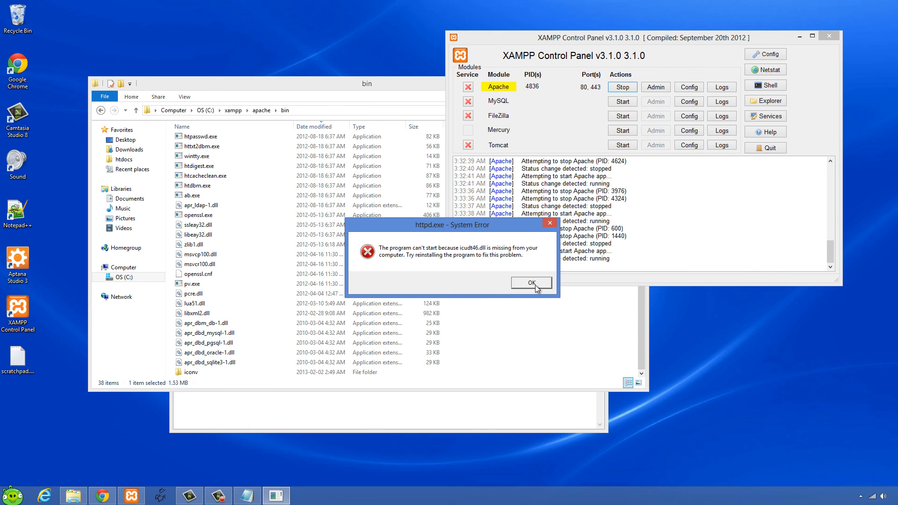
click(531, 283)
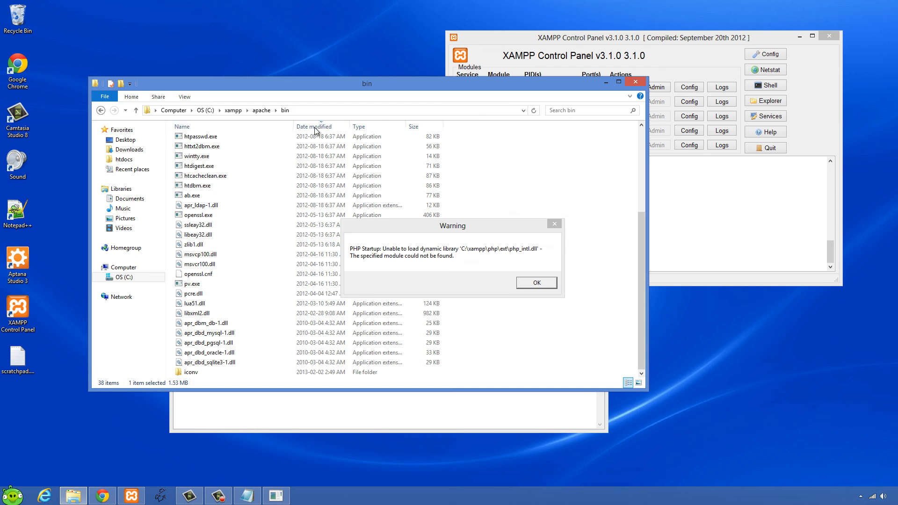
Search the xampp php folder for 'icudt' and select icudt46.dll
click(233, 110)
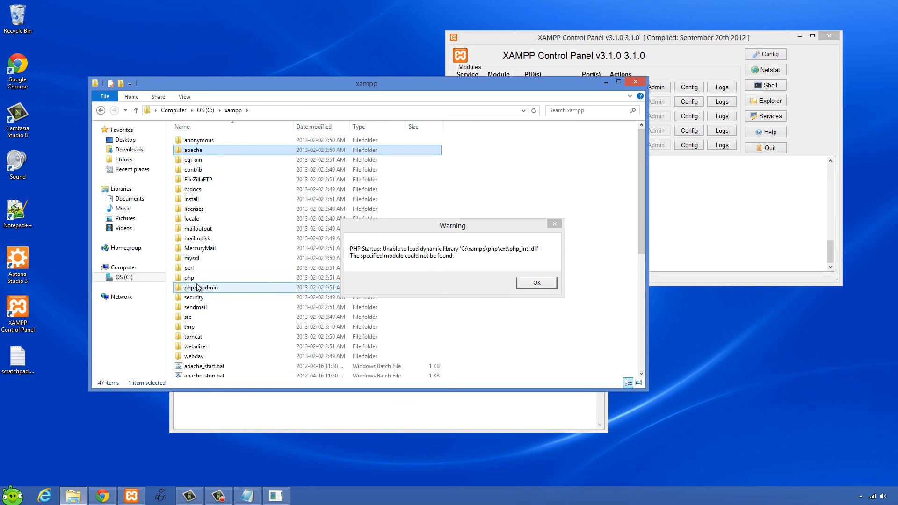
double_click(189, 277)
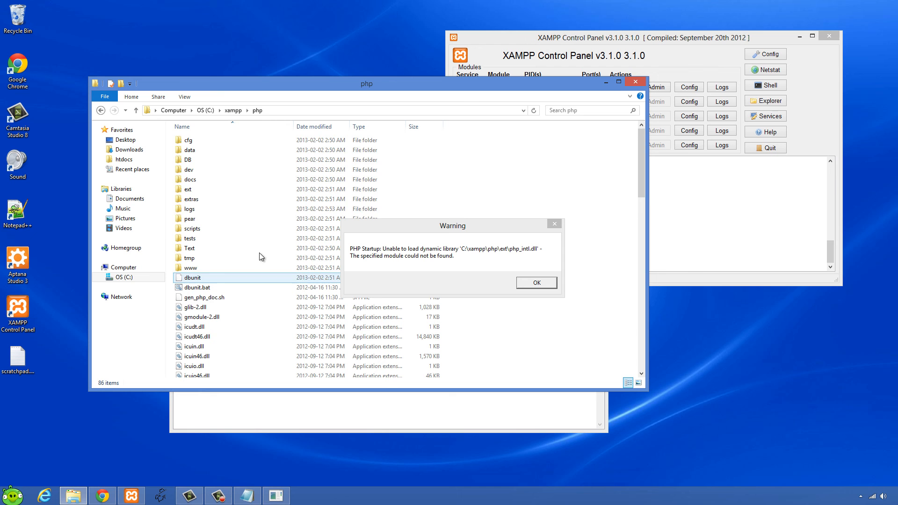
click(584, 110)
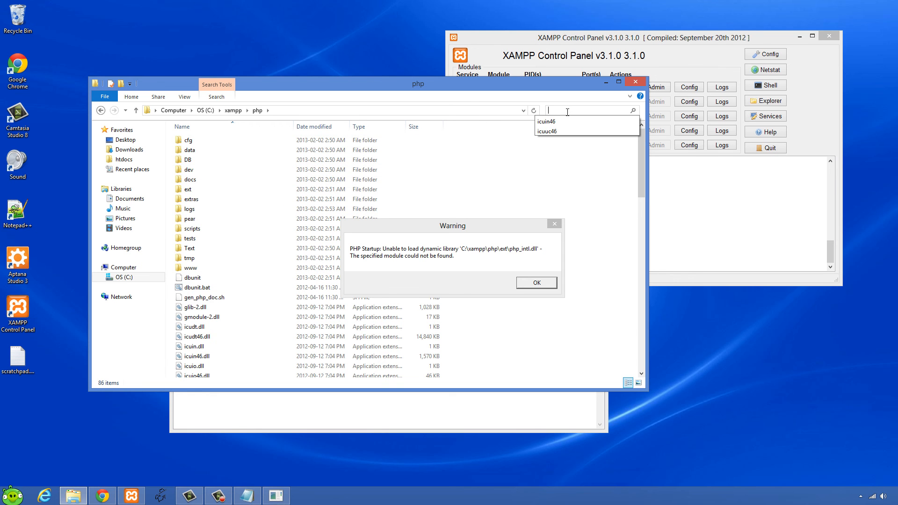
text(icudt)
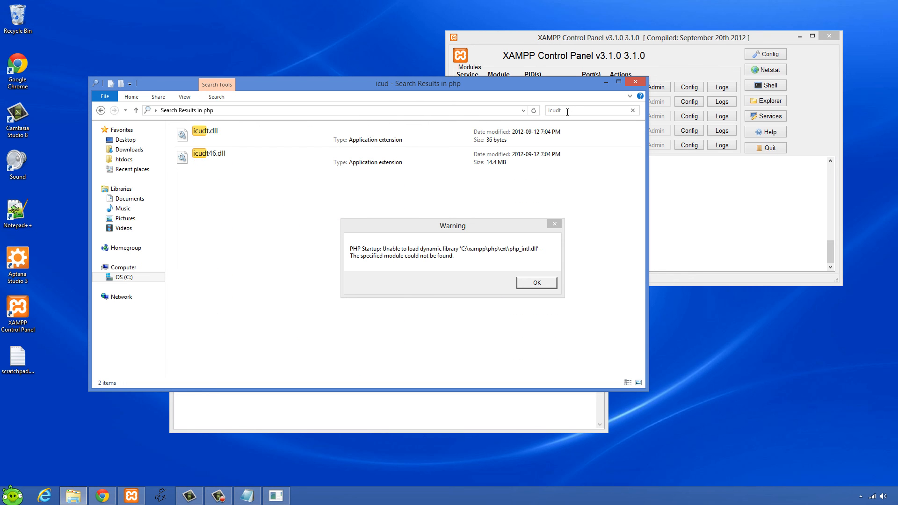
click(209, 158)
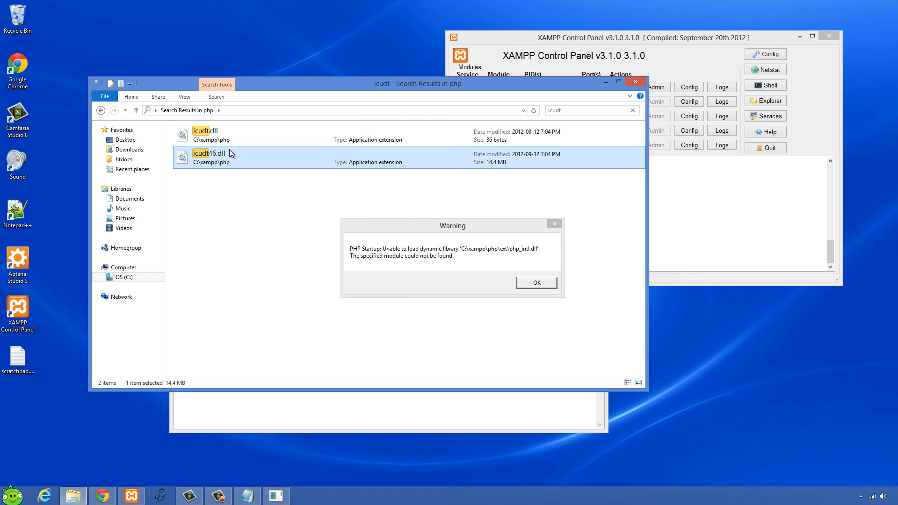
Return to the xampp folder and open apache\bin to paste icudt46.dll
click(125, 159)
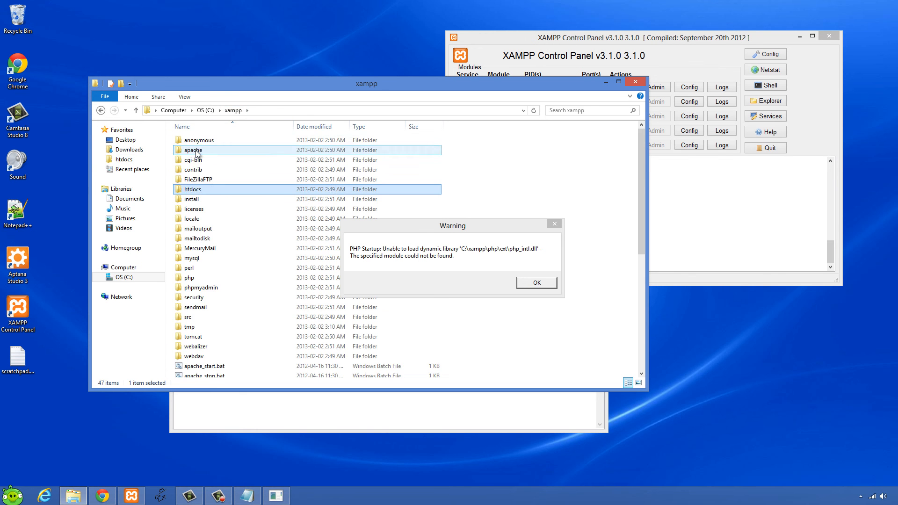
double_click(193, 150)
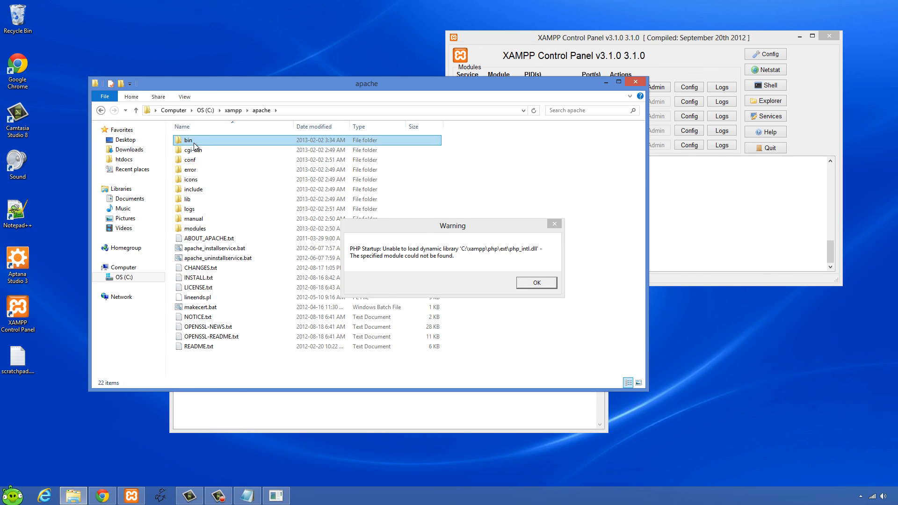
double_click(189, 140)
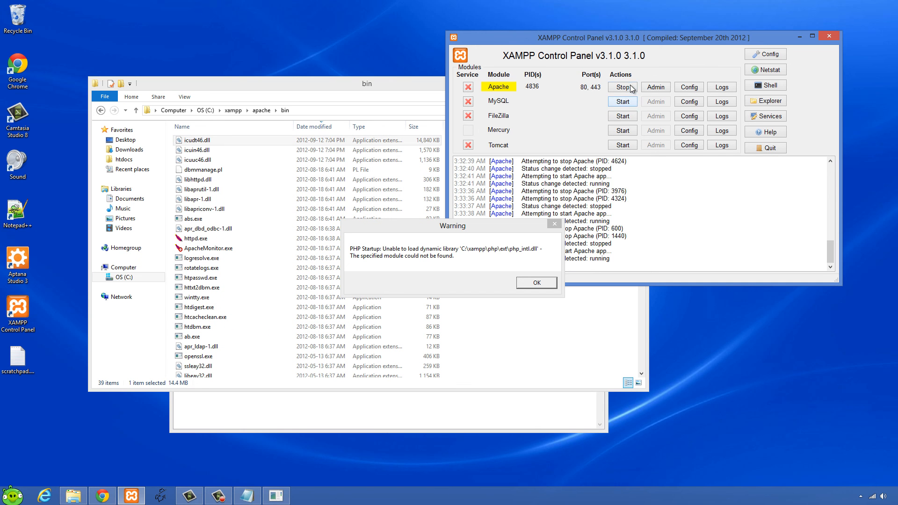
Restart Apache twice, dismissing the PHP warning, until it runs on ports 80 and 443
click(622, 87)
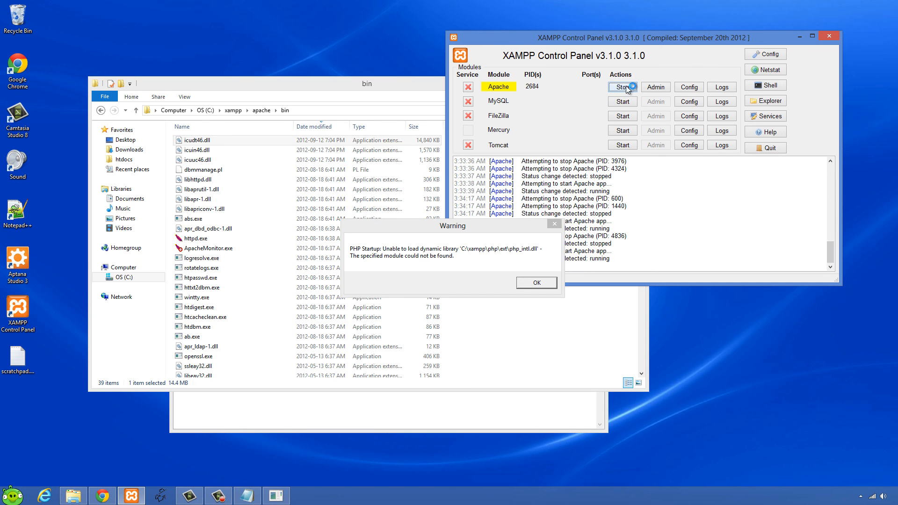
click(622, 86)
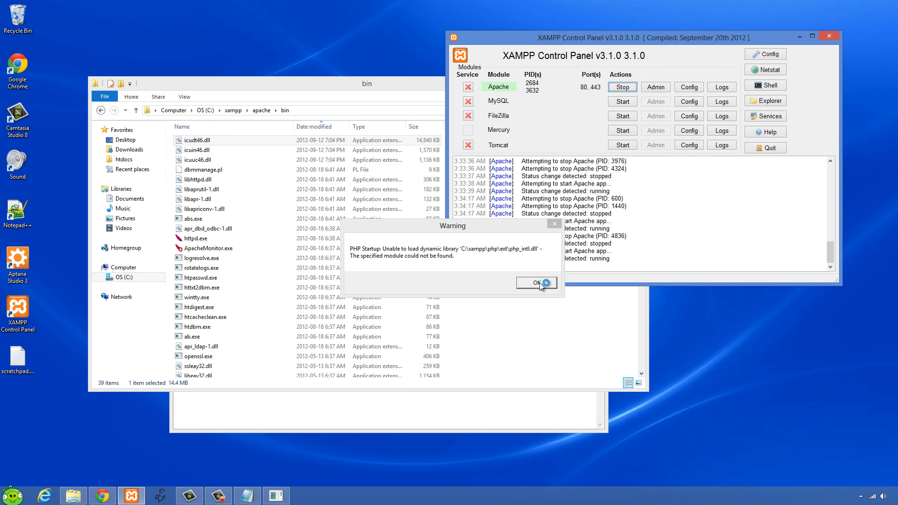
click(535, 283)
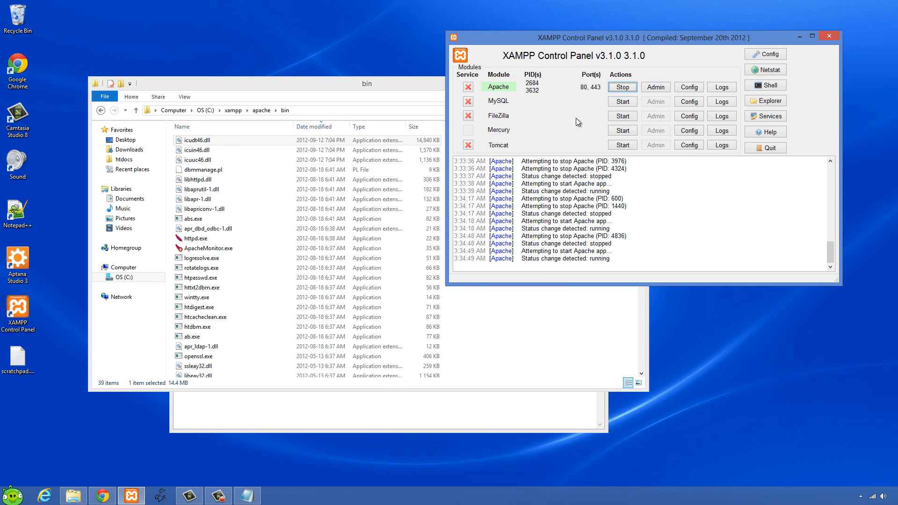
click(622, 86)
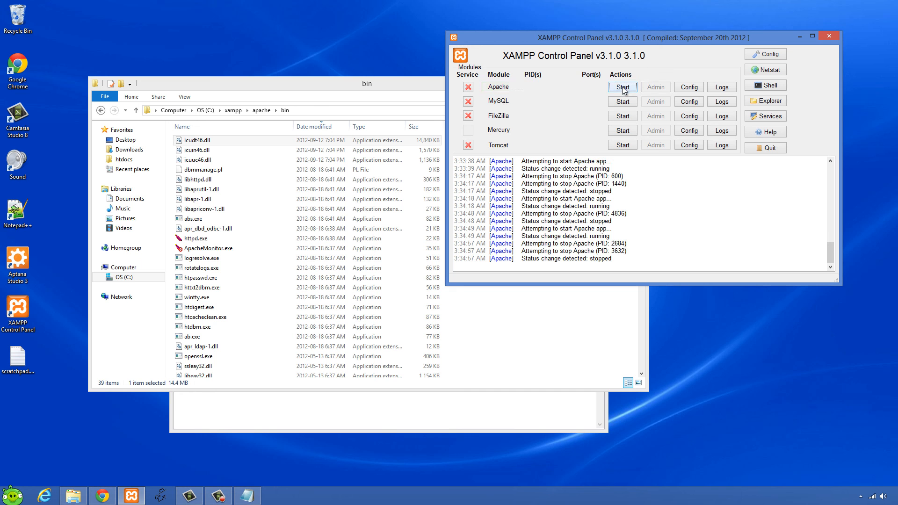
click(622, 87)
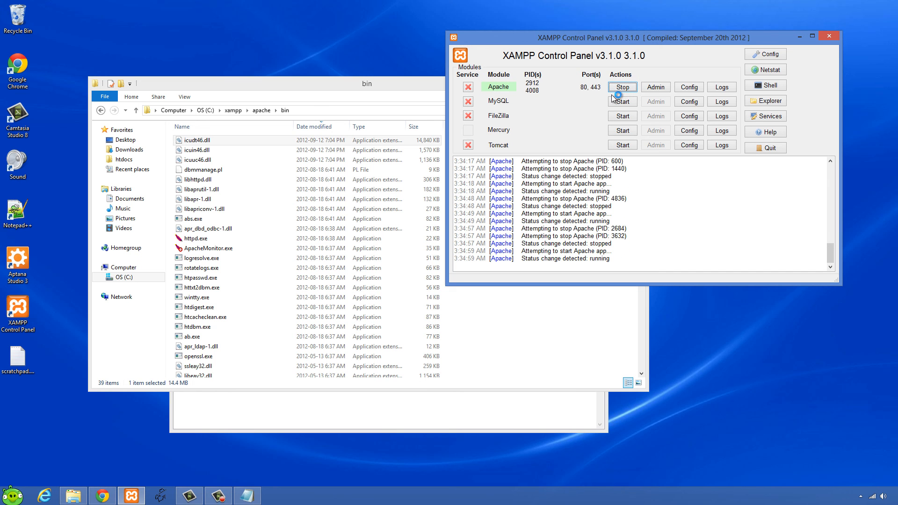
mouse_move(581, 114)
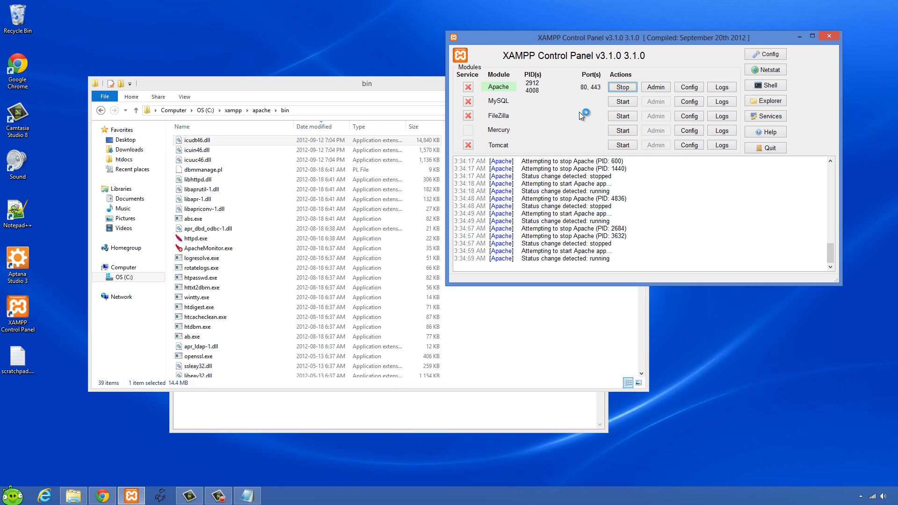
mouse_move(502, 102)
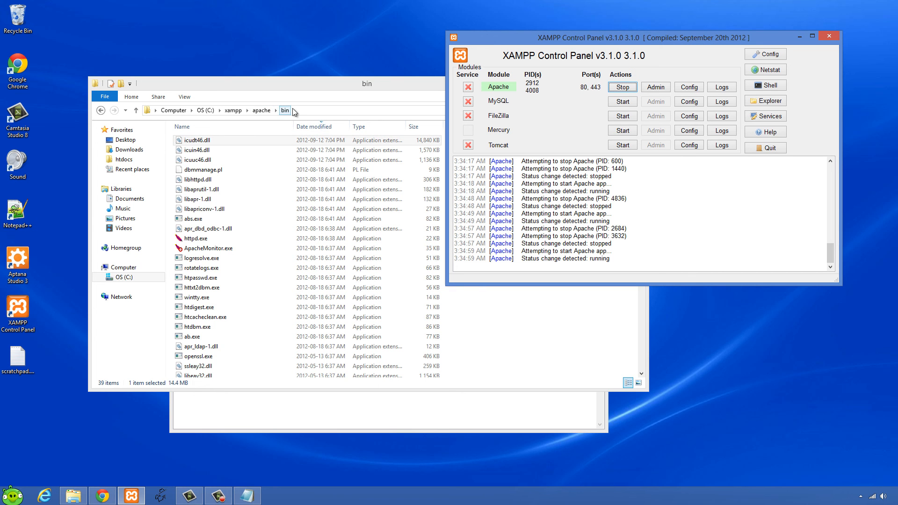
mouse_move(286, 112)
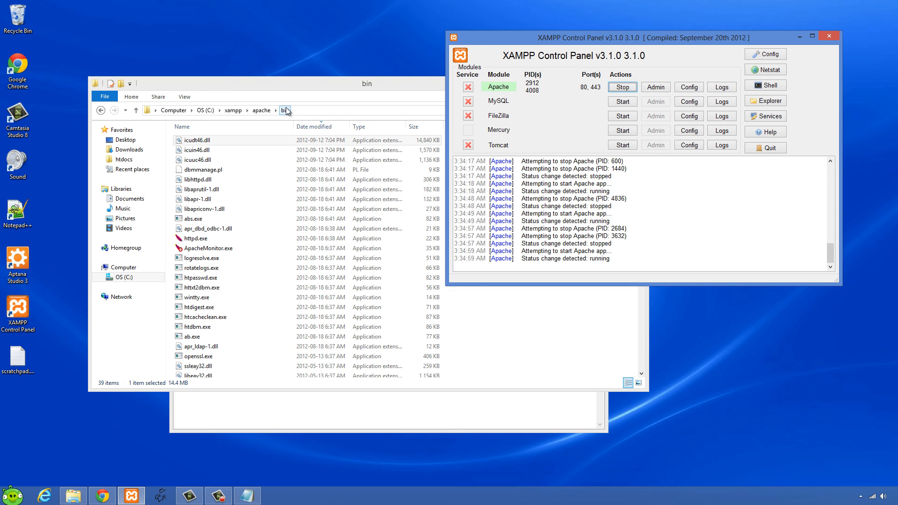